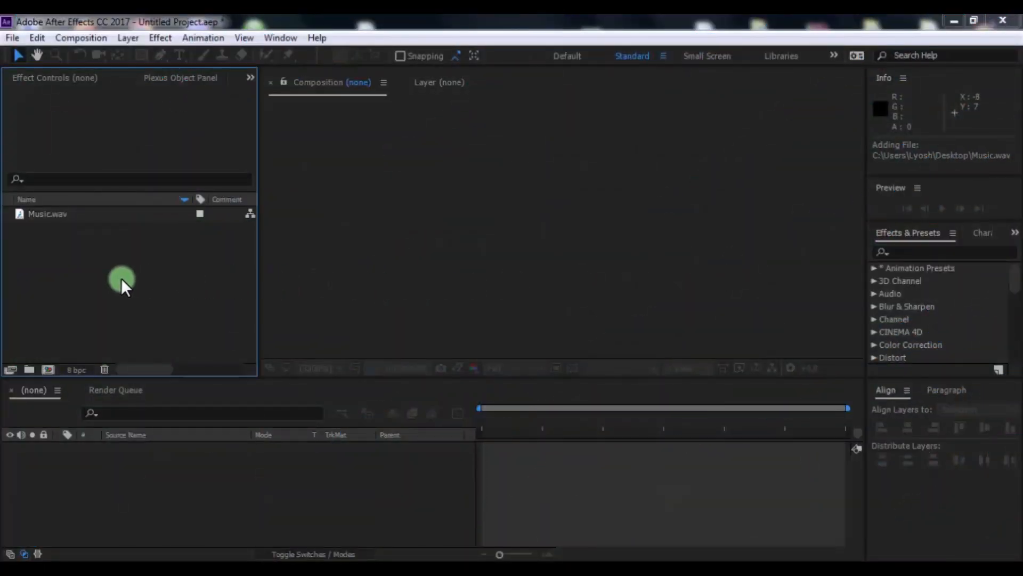
# - Create a new composition named 'Spectrum' and confirm its settings
pyautogui.click(47, 369)
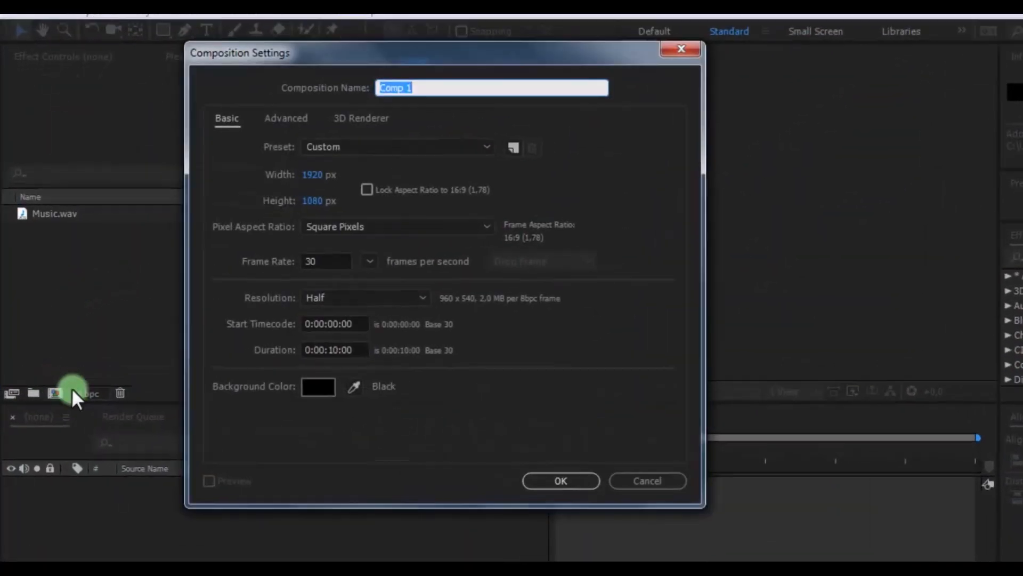
pyautogui.write('S')
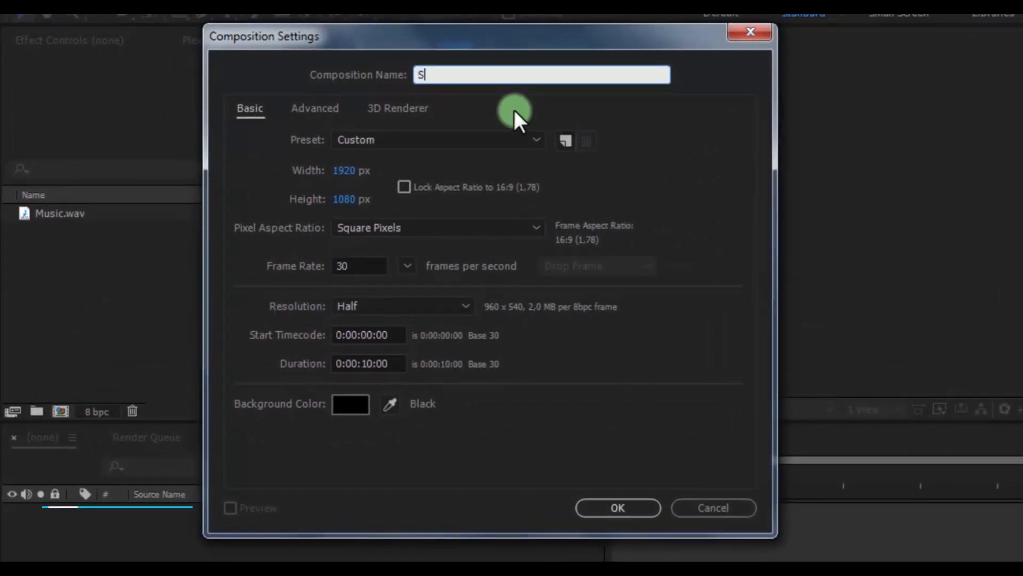
pyautogui.write('pectrum')
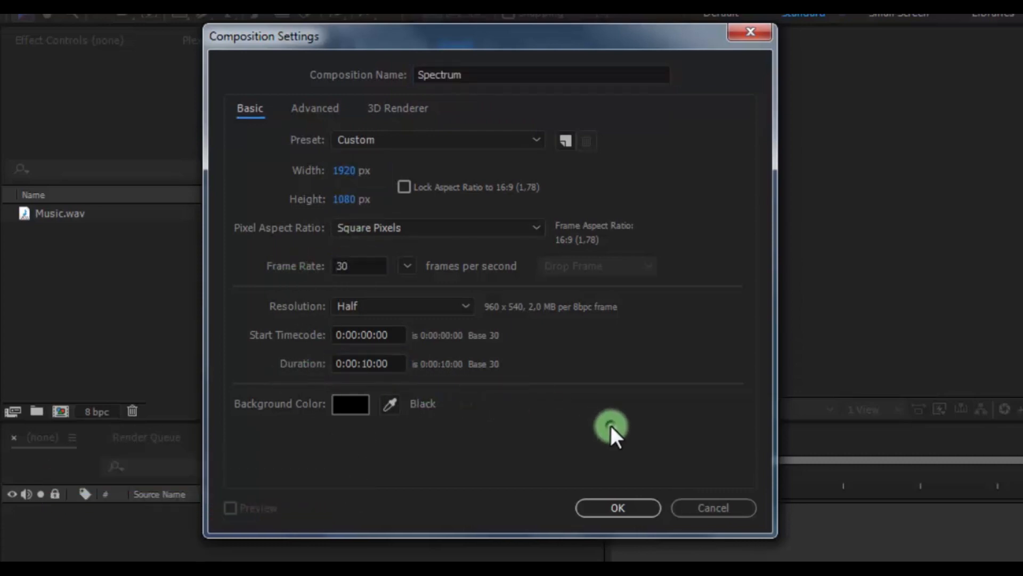
pyautogui.click(616, 508)
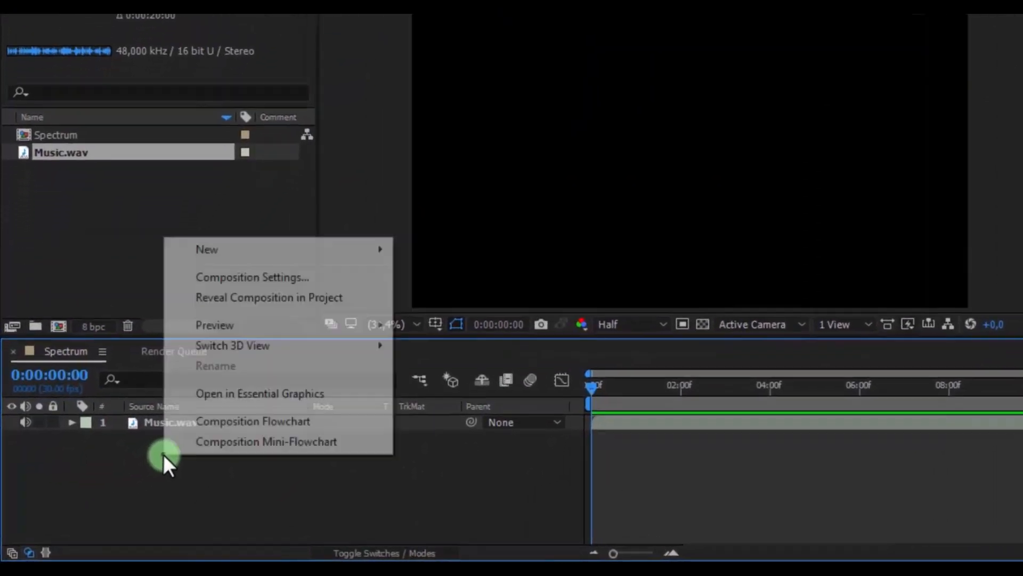
pyautogui.moveTo(209, 244)
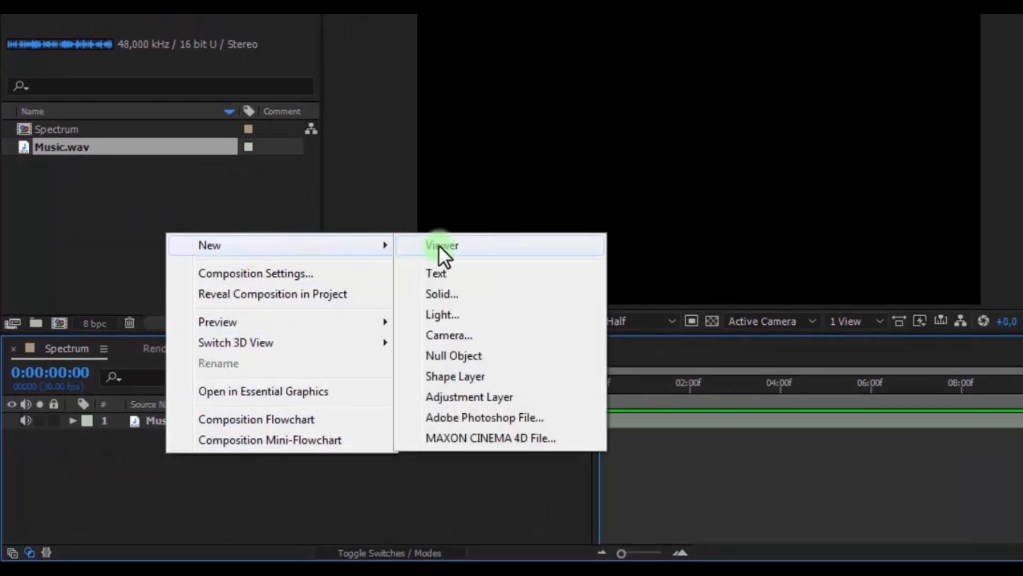
# - Add a black solid layer named 'Sound' to the Spectrum composition
pyautogui.click(442, 294)
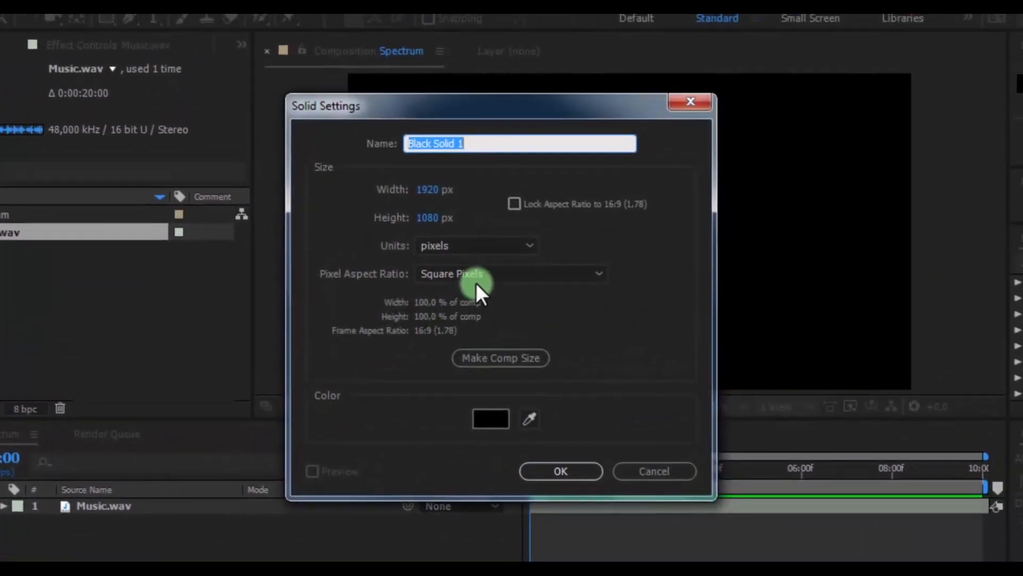
pyautogui.write('Sou')
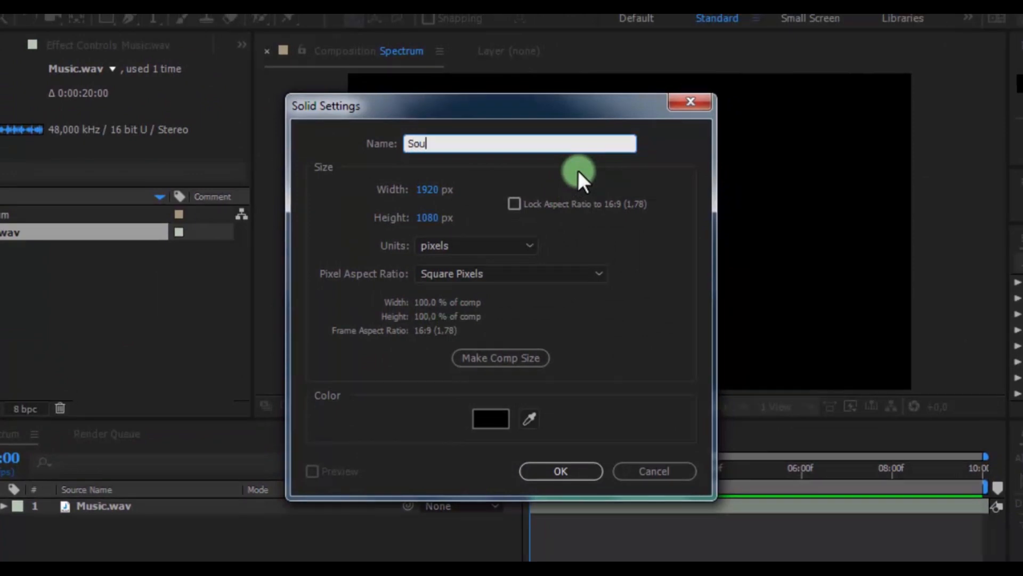
pyautogui.write('nd')
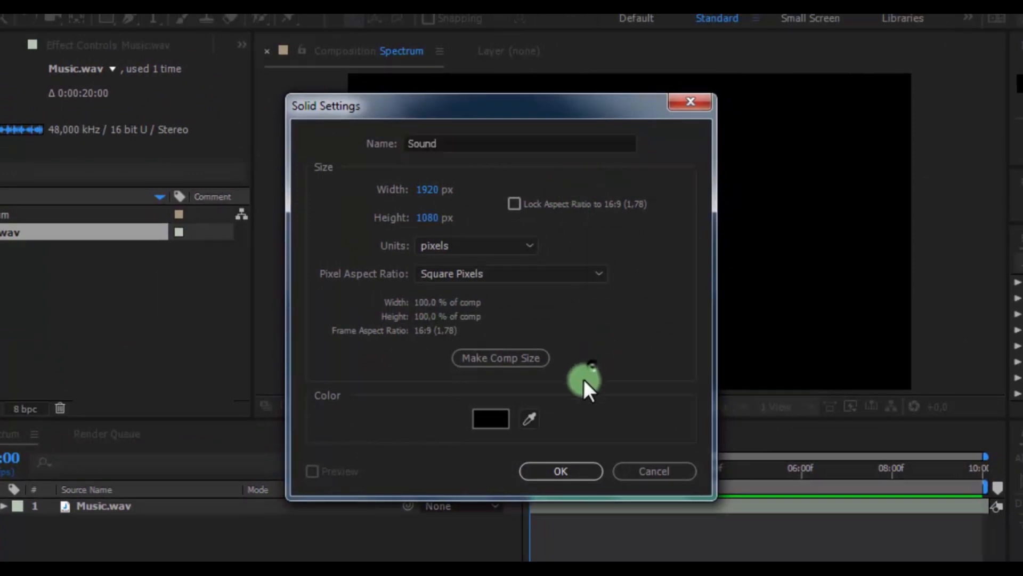
pyautogui.click(559, 471)
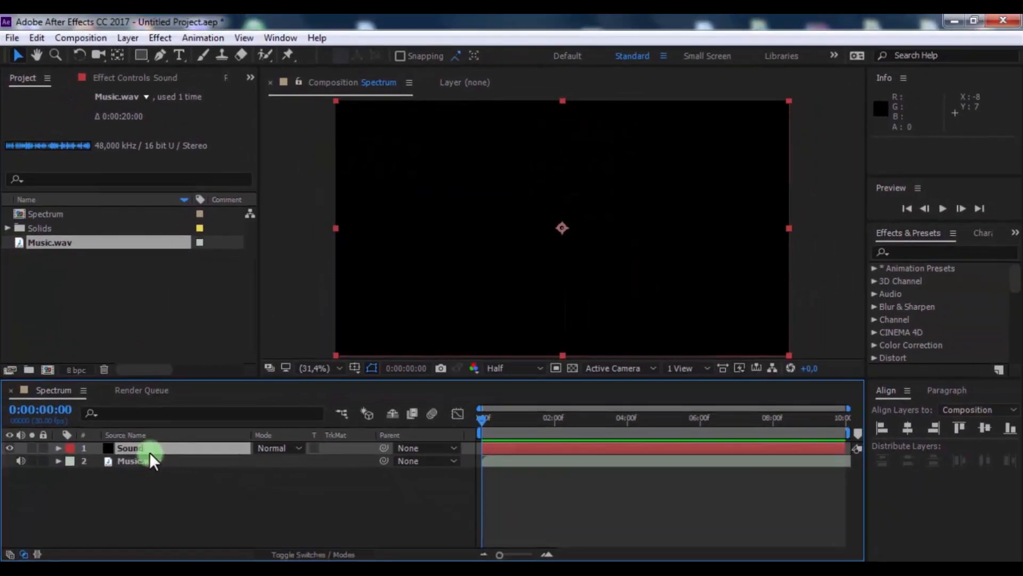
# - Pre-compose the Music.wav layer into a new composition named 'Music'
pyautogui.rightClick(130, 460)
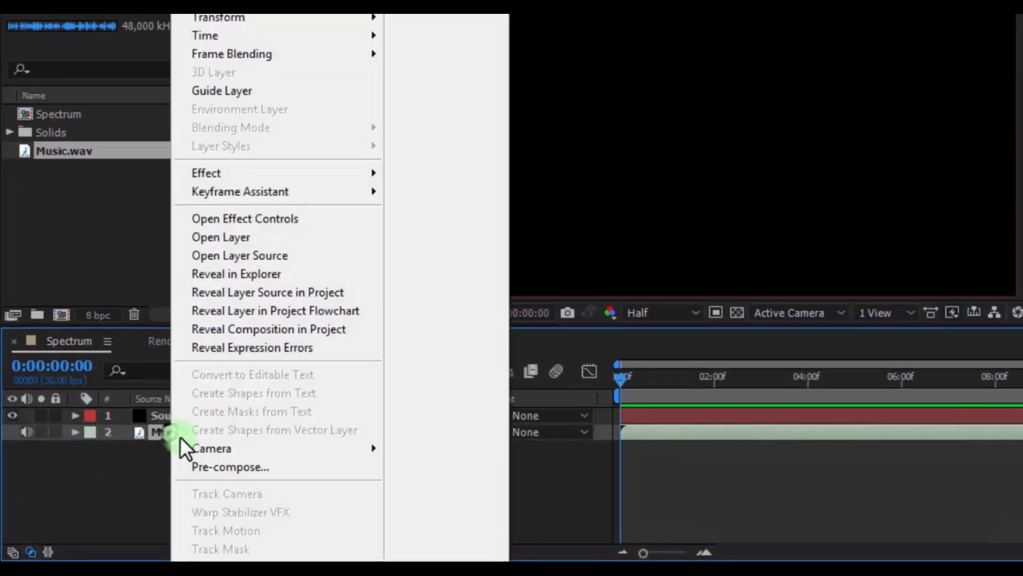
pyautogui.click(230, 467)
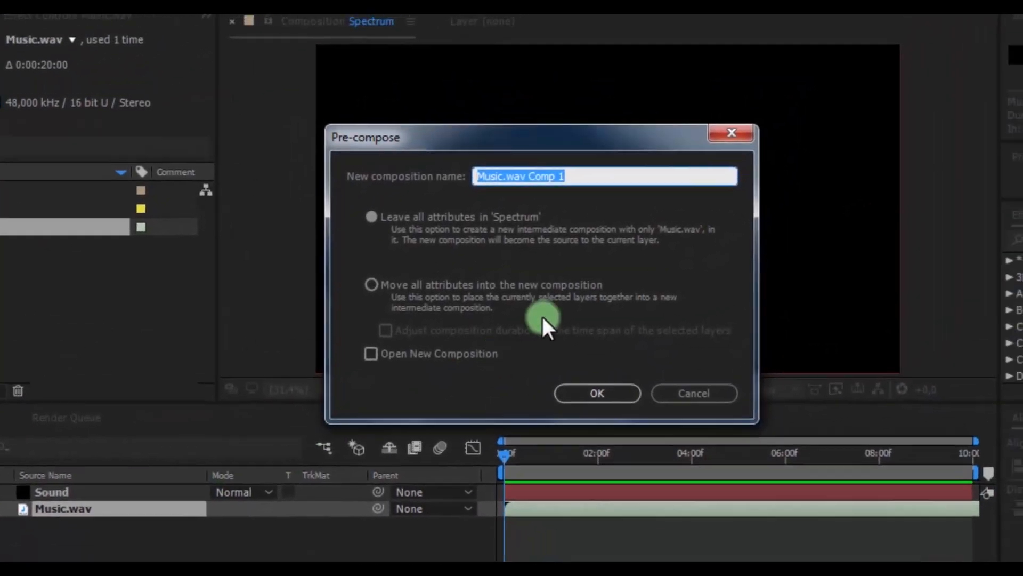
pyautogui.write('Music')
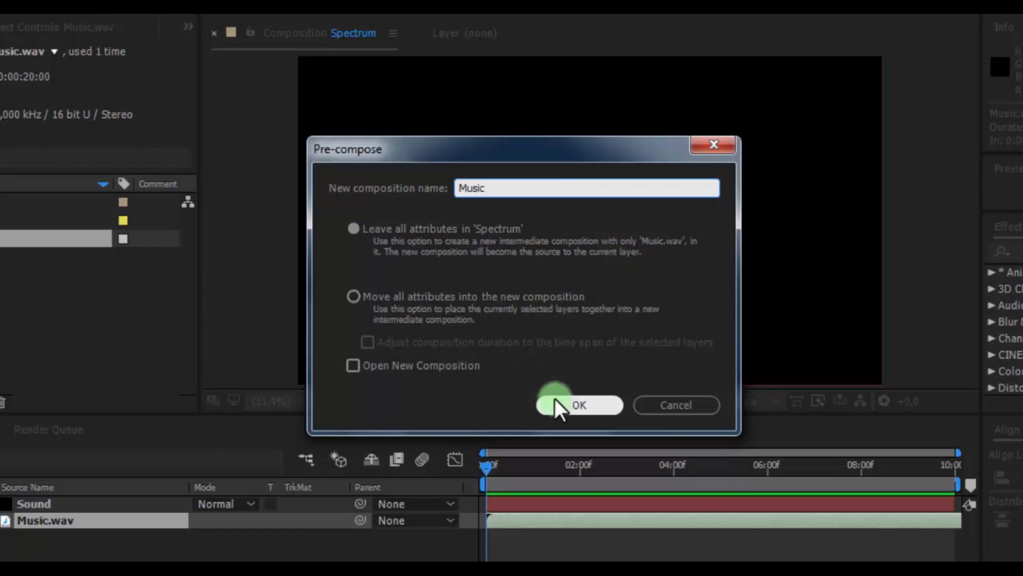
pyautogui.click(578, 404)
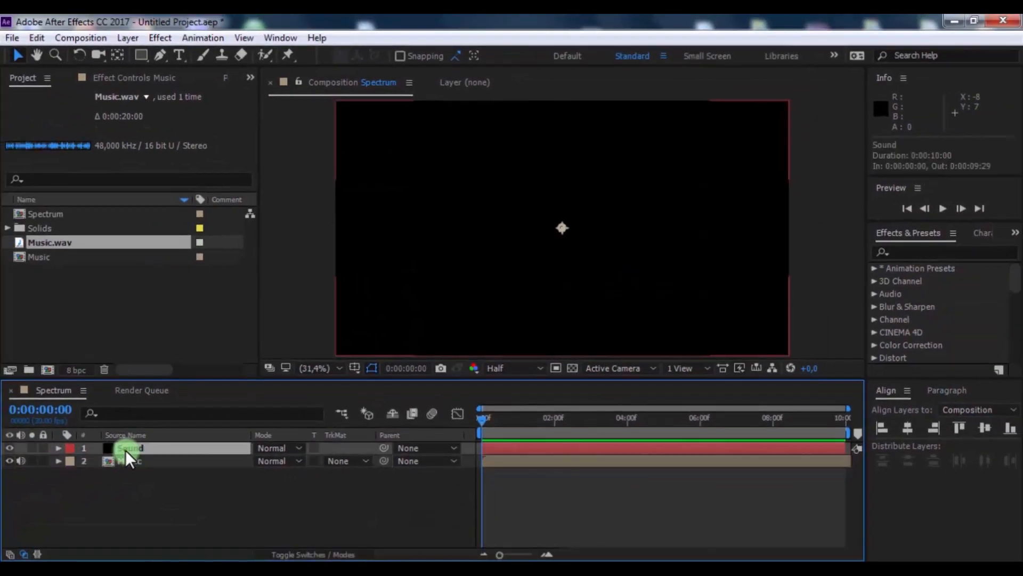
# - Point Sound Keys on the Sound solid at the Music layer, preview, and apply keyframes
pyautogui.click(159, 38)
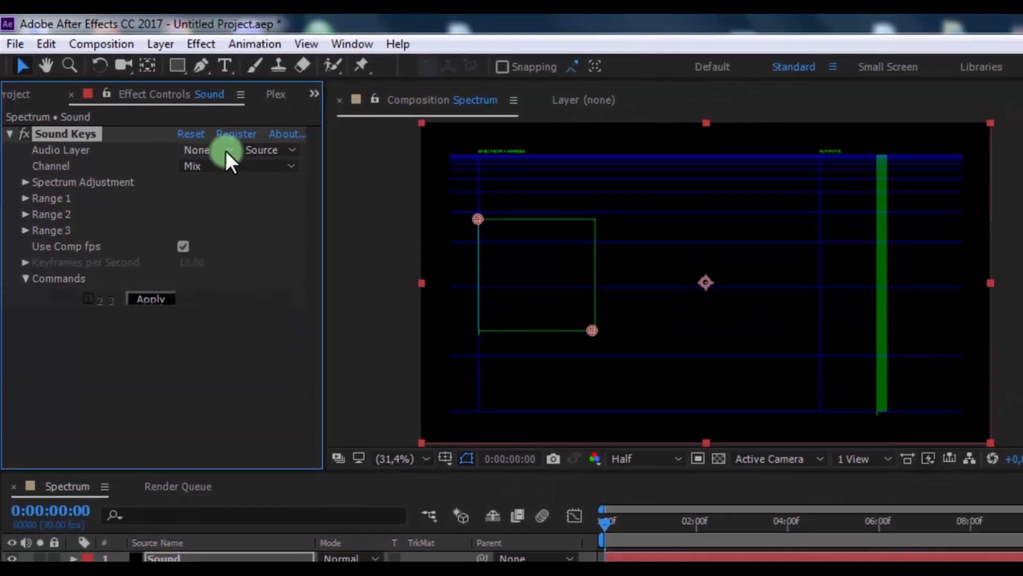
pyautogui.click(207, 149)
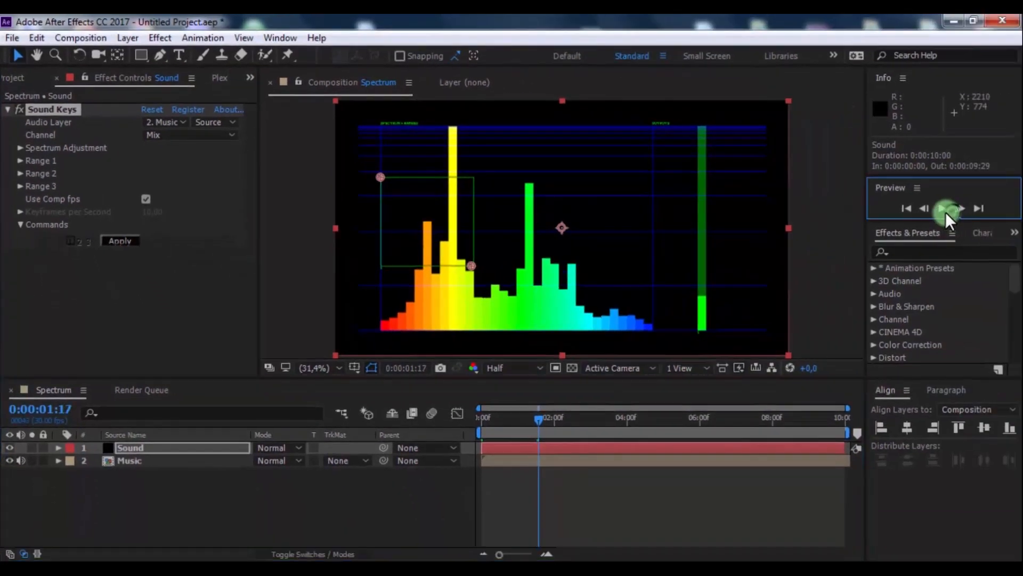
pyautogui.click(946, 207)
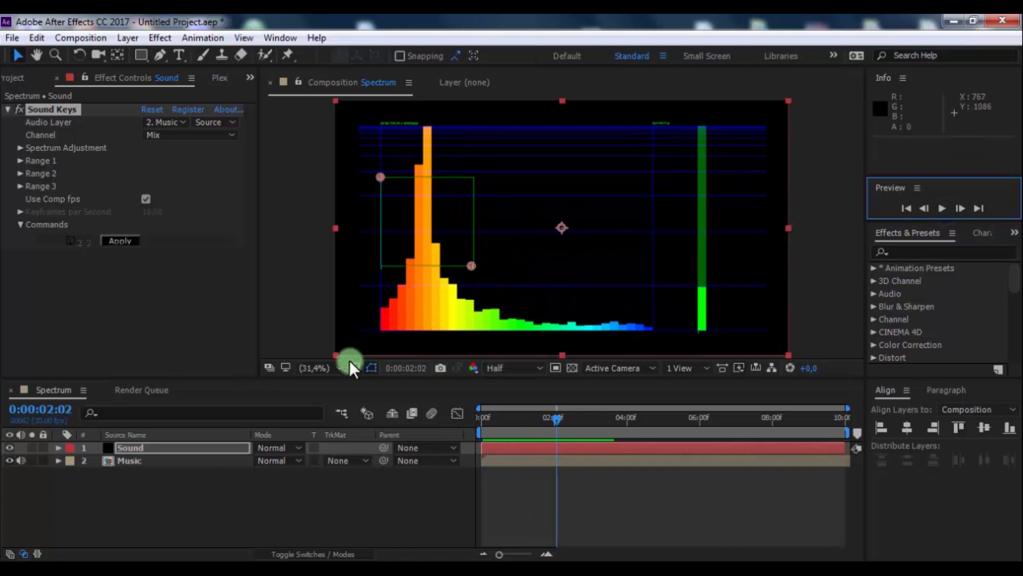
pyautogui.click(120, 240)
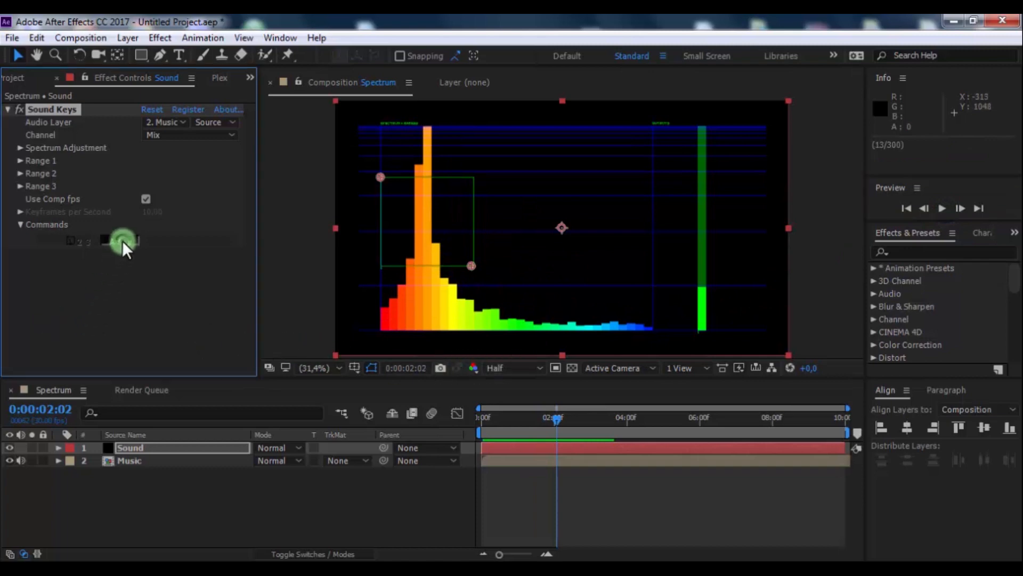
pyautogui.click(124, 240)
pyautogui.write('Plexus')
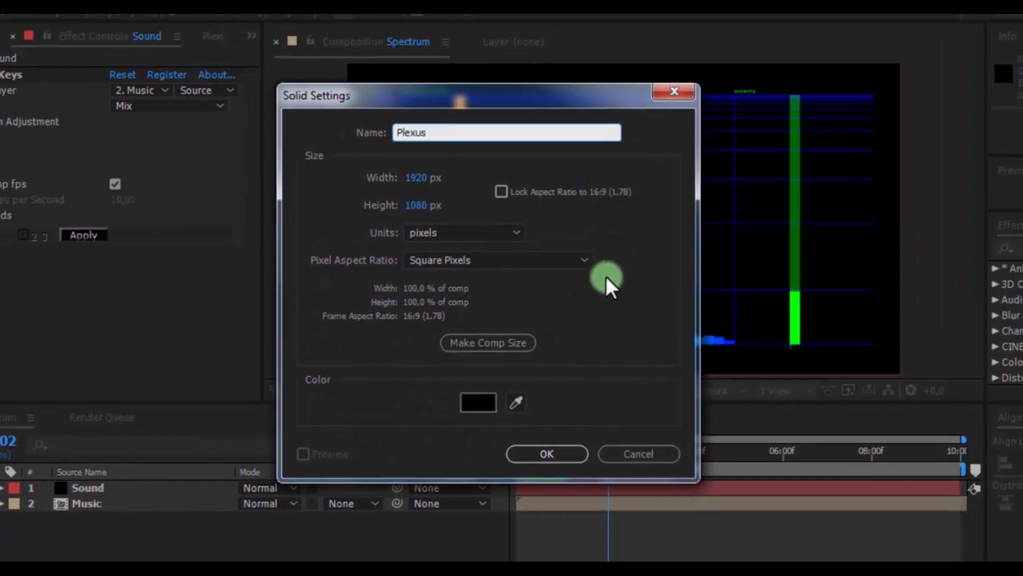
# - Confirm the new Plexus solid and hide the Sound layer
pyautogui.click(546, 453)
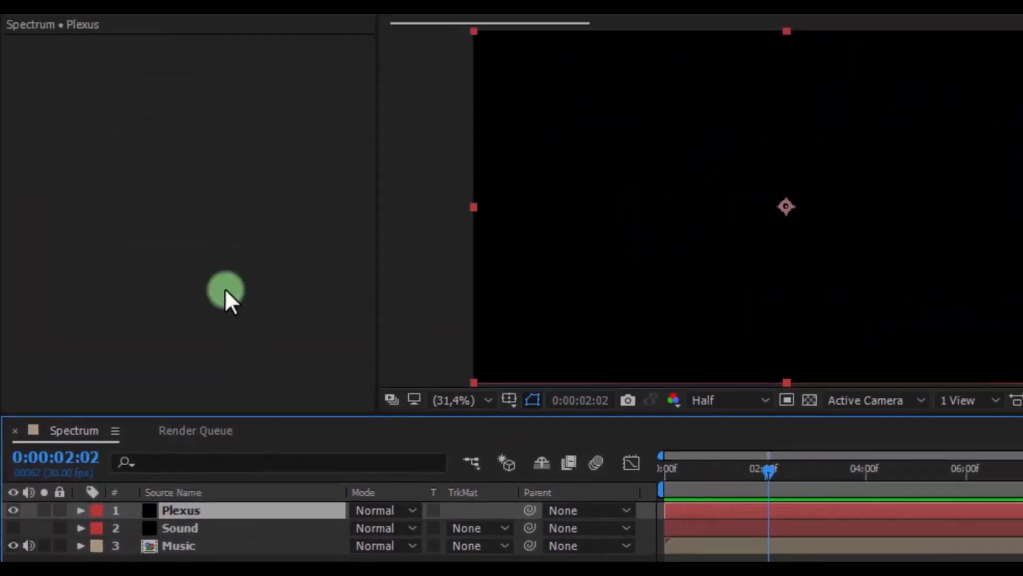
pyautogui.click(203, 44)
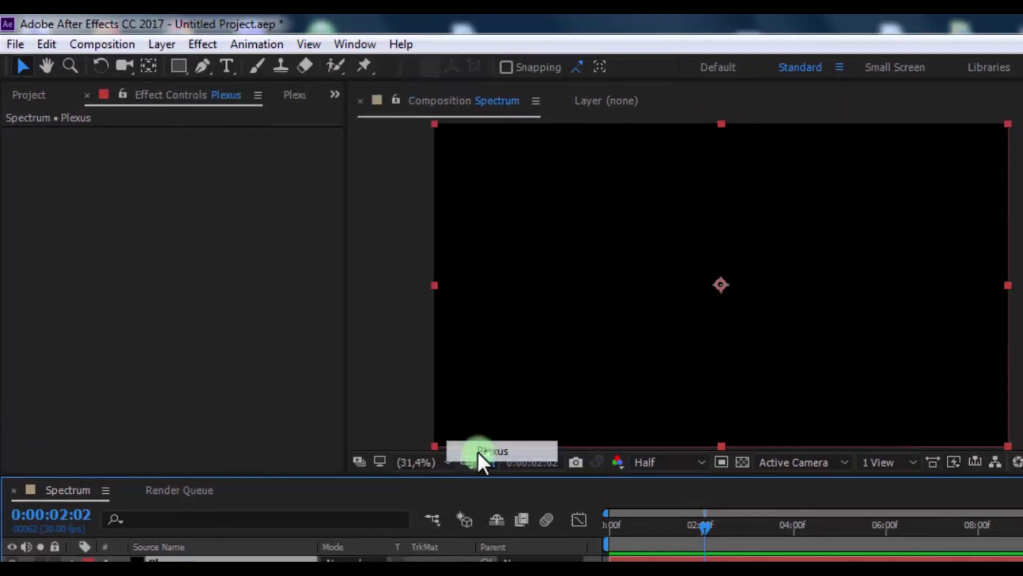
# - Add a Plexus primitive cube, adjust its X point count, and tint it purple
pyautogui.click(59, 123)
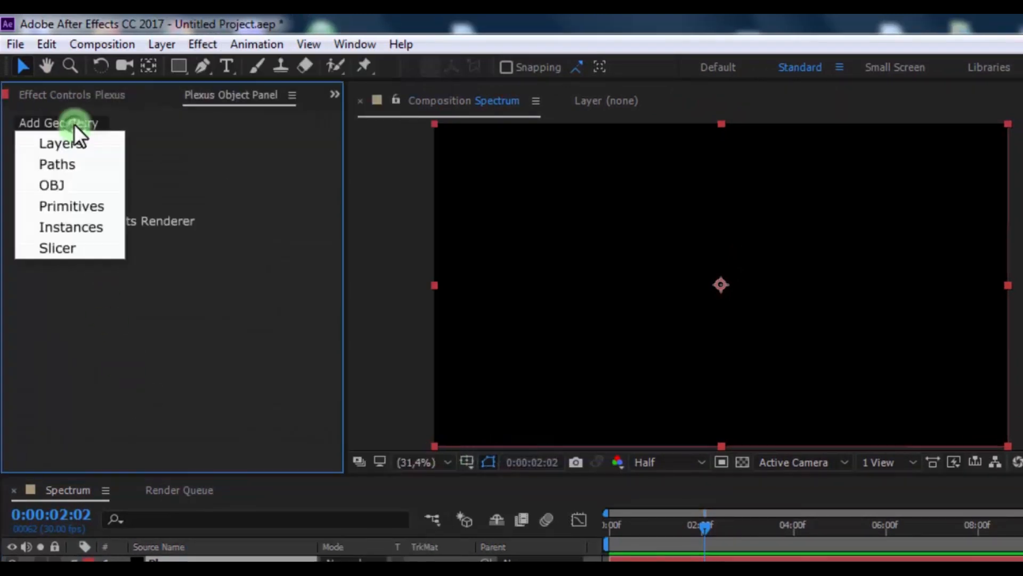
pyautogui.click(71, 205)
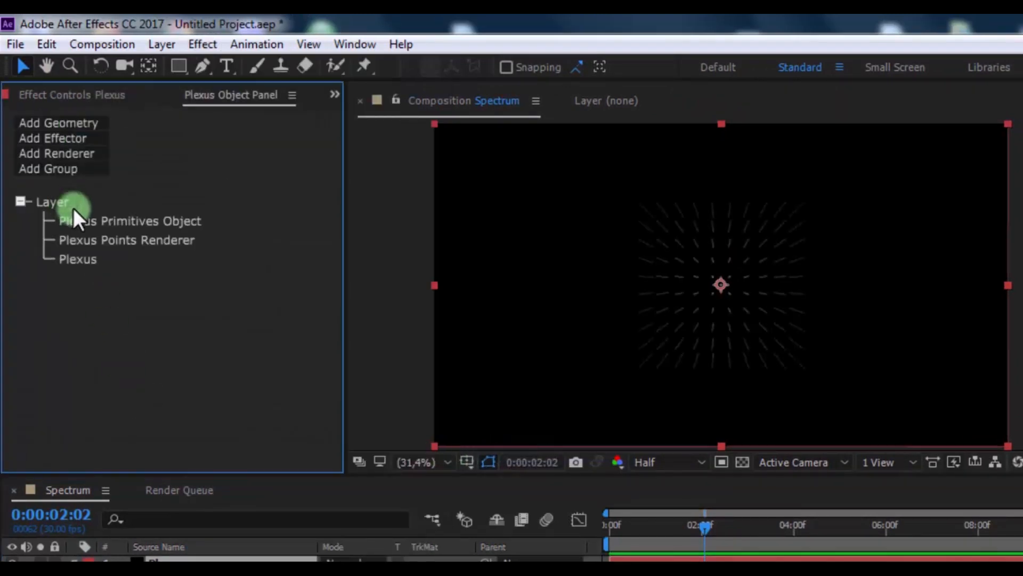
pyautogui.click(129, 221)
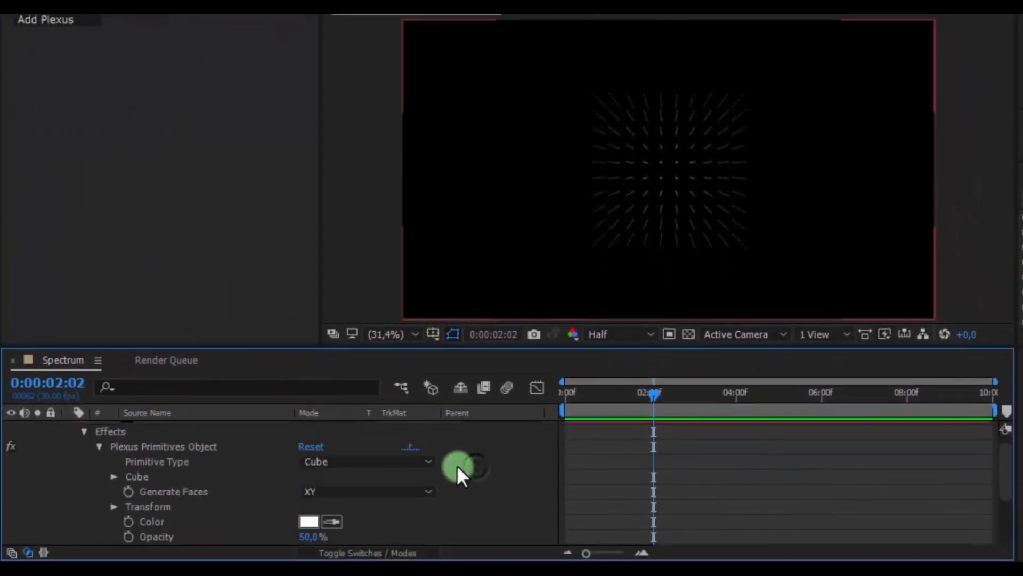
pyautogui.click(114, 477)
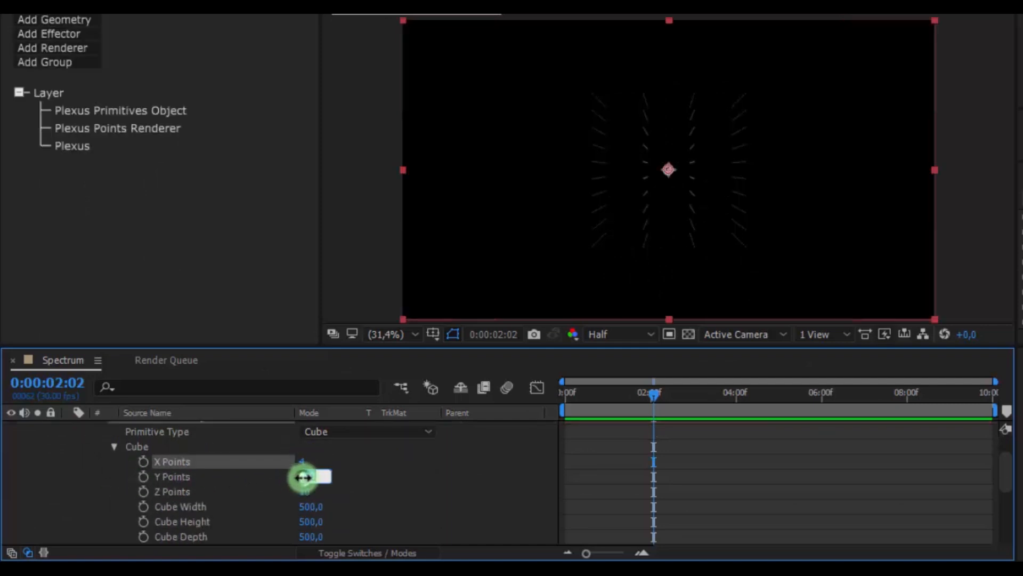
pyautogui.moveTo(302, 477); pyautogui.dragTo(307, 493)
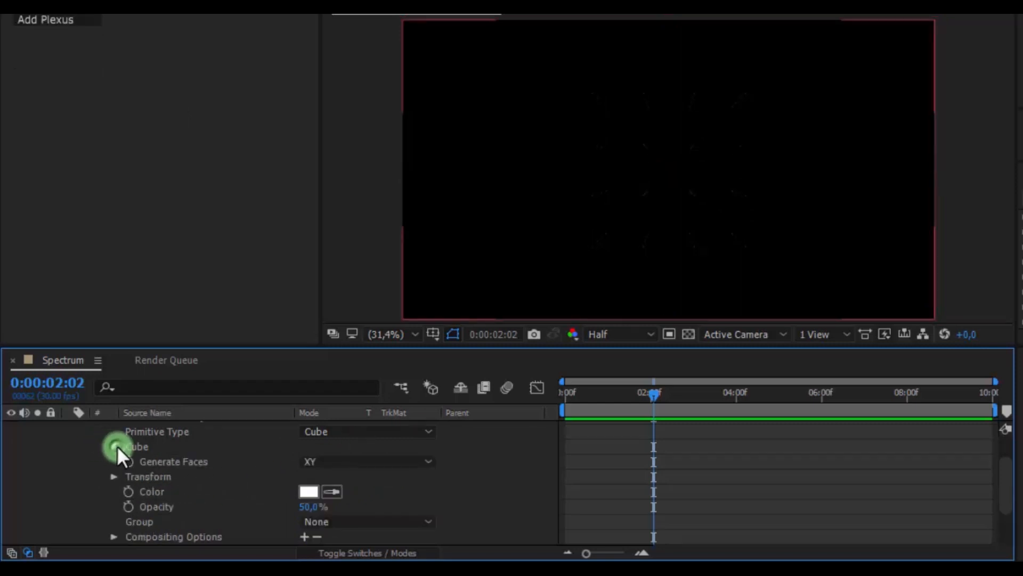
pyautogui.click(308, 491)
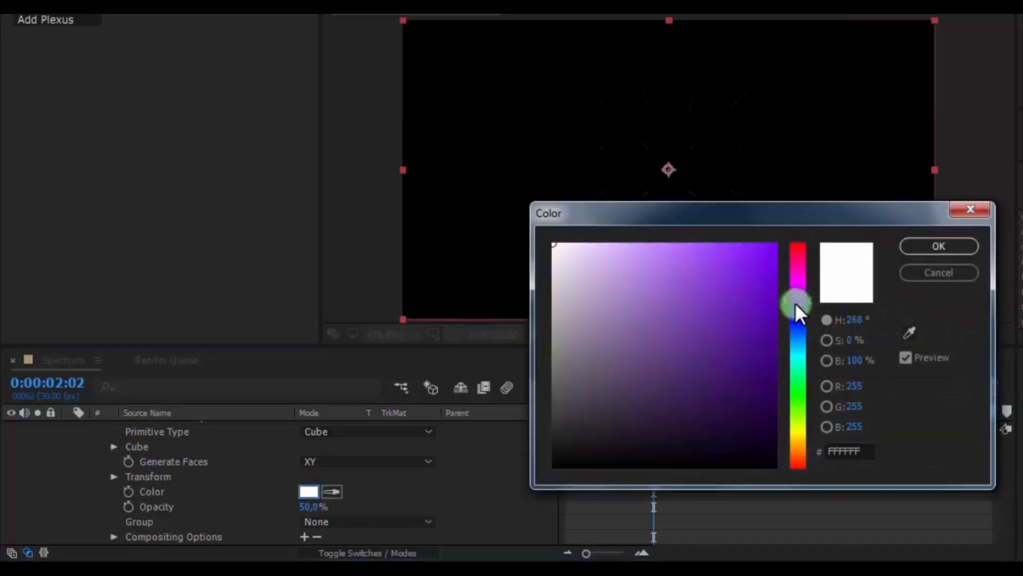
pyautogui.moveTo(796, 303); pyautogui.dragTo(806, 318)
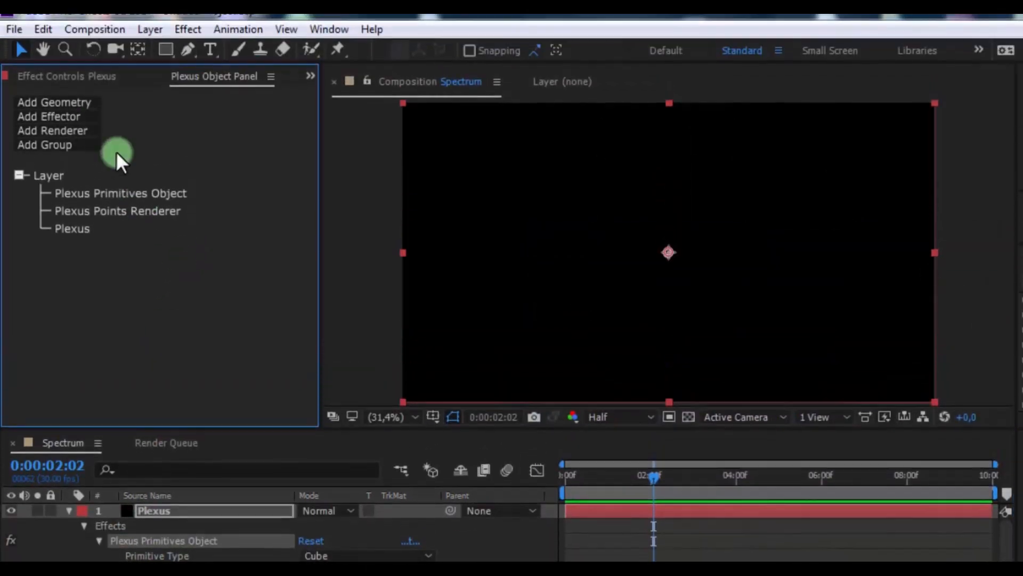
# - Add a Plexus Triangulation Renderer so the cube shows filled triangular faces
pyautogui.click(52, 130)
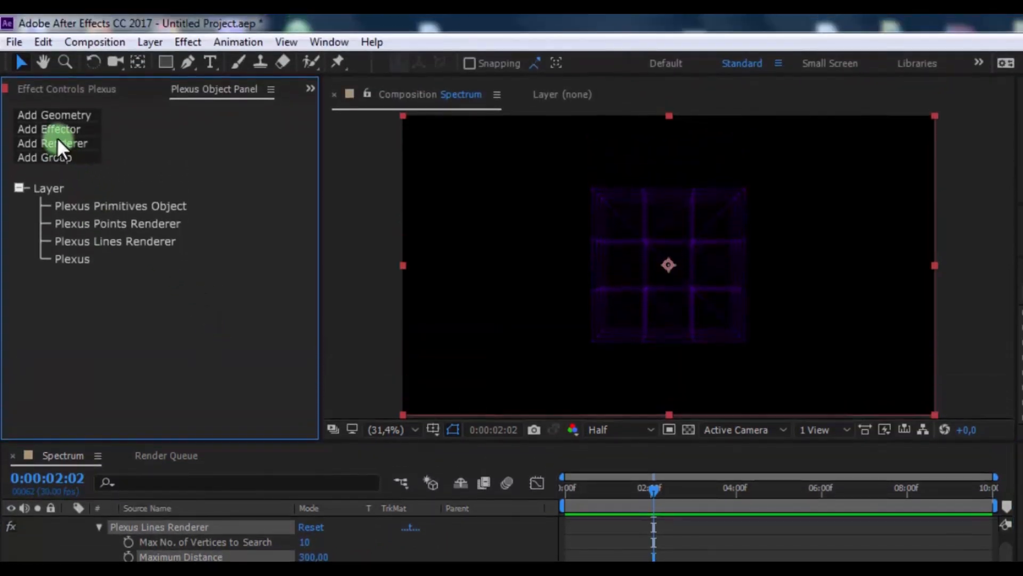
pyautogui.click(52, 143)
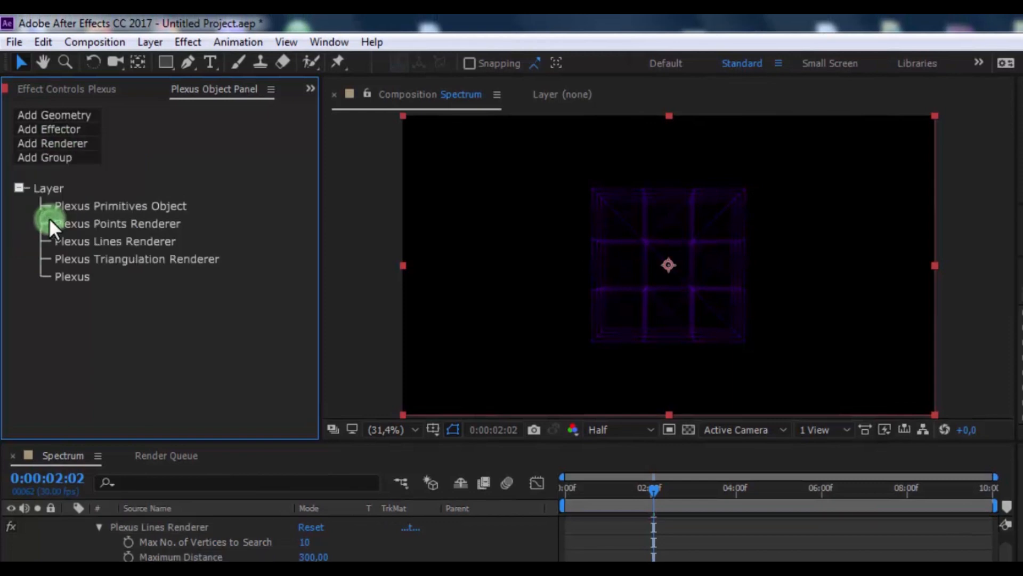
pyautogui.click(136, 259)
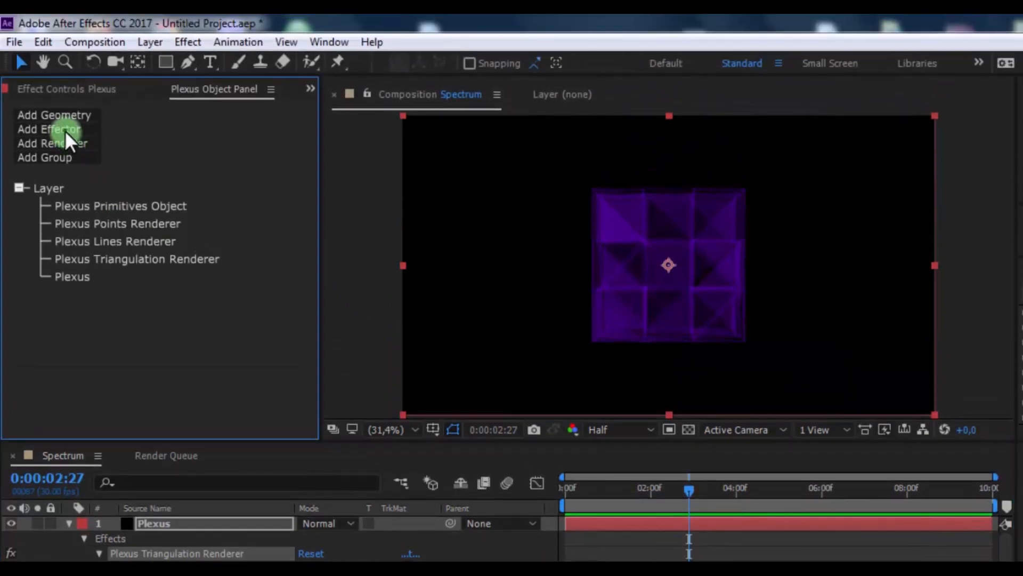
# - Add a Plexus Transform effector with time*60 expressions on Y and Z Rotate, then preview
pyautogui.click(48, 129)
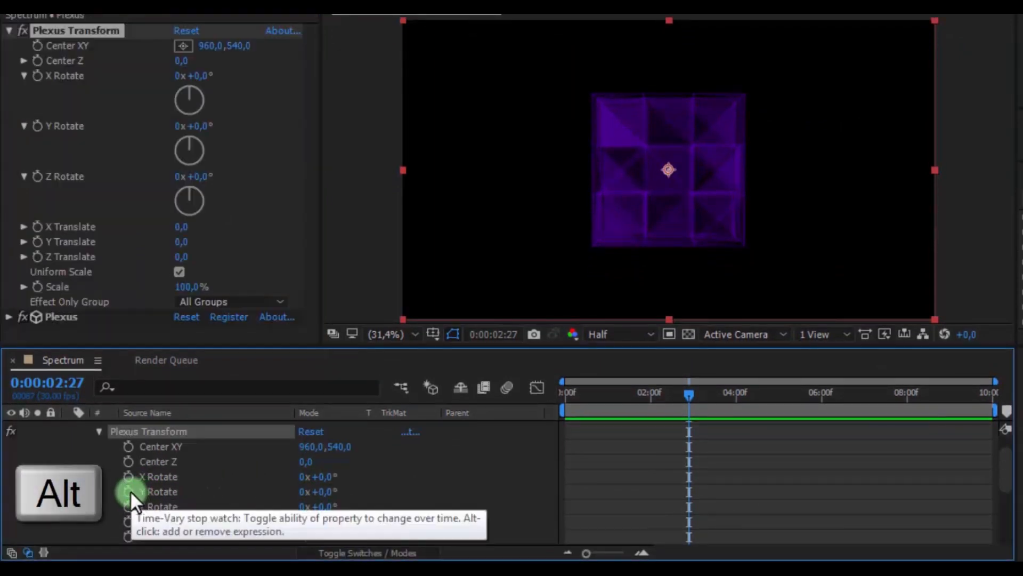
pyautogui.click(128, 491)
pyautogui.write('time*60')
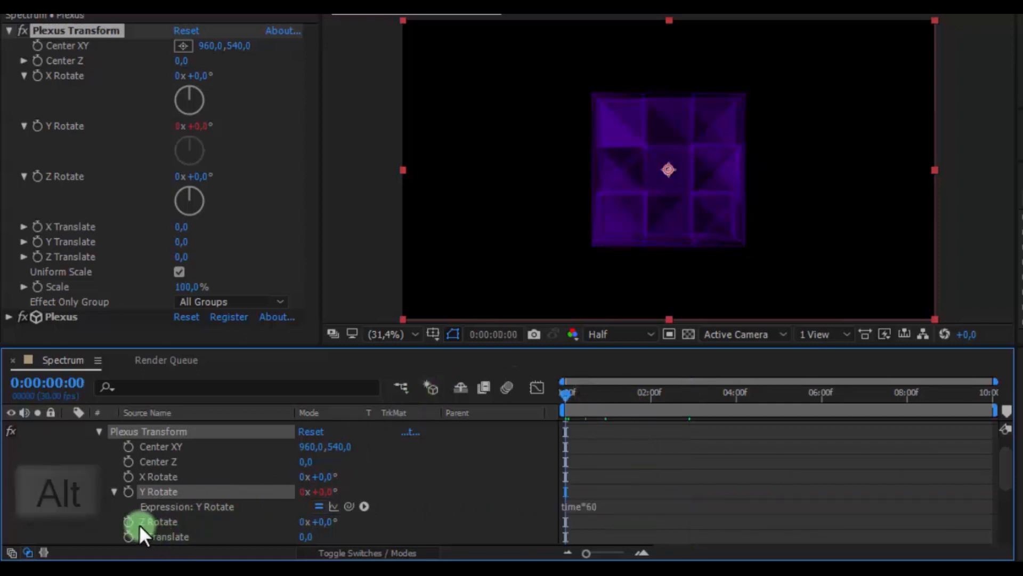
pyautogui.click(128, 521)
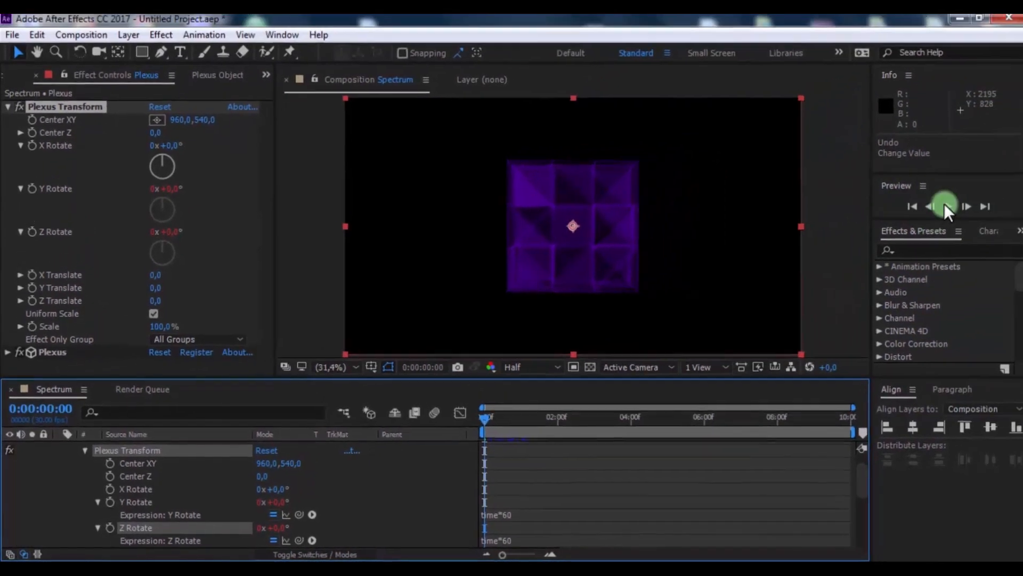
pyautogui.click(944, 208)
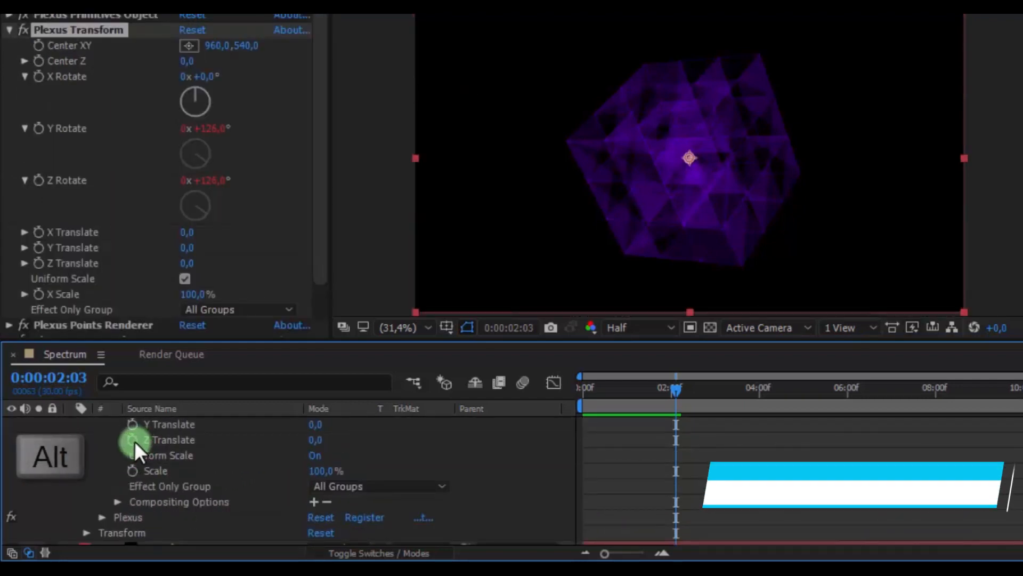
pyautogui.click(133, 439)
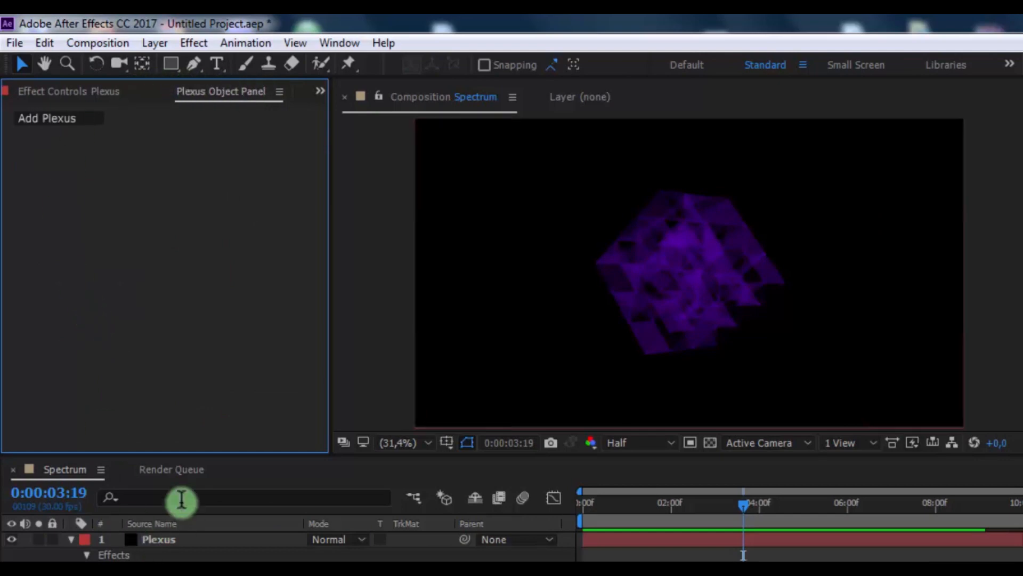
# - Add a Plexus Noise Effector on colour, amplitude linked to Sound Keys Output 1 times 30
pyautogui.click(50, 133)
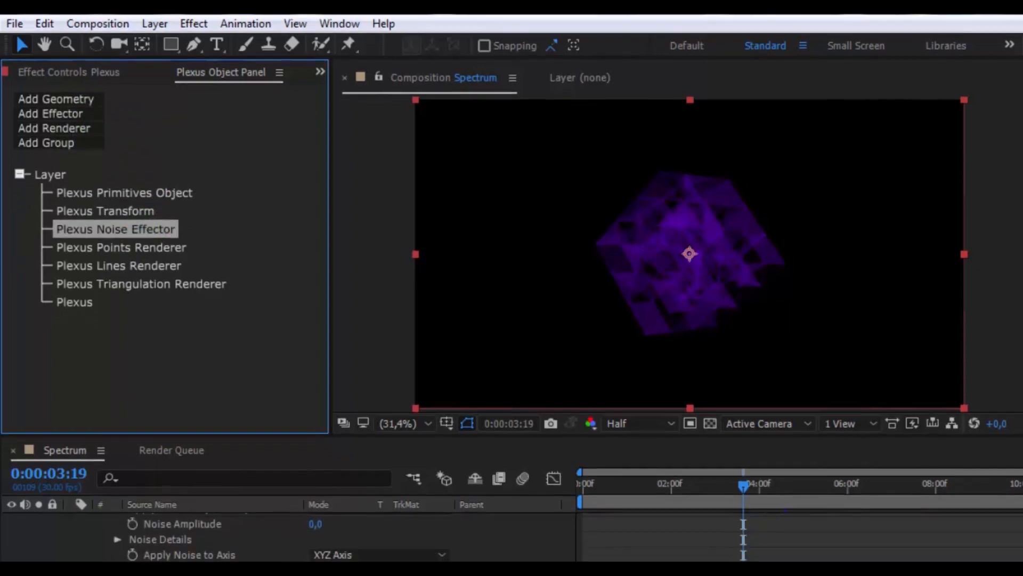
pyautogui.click(377, 485)
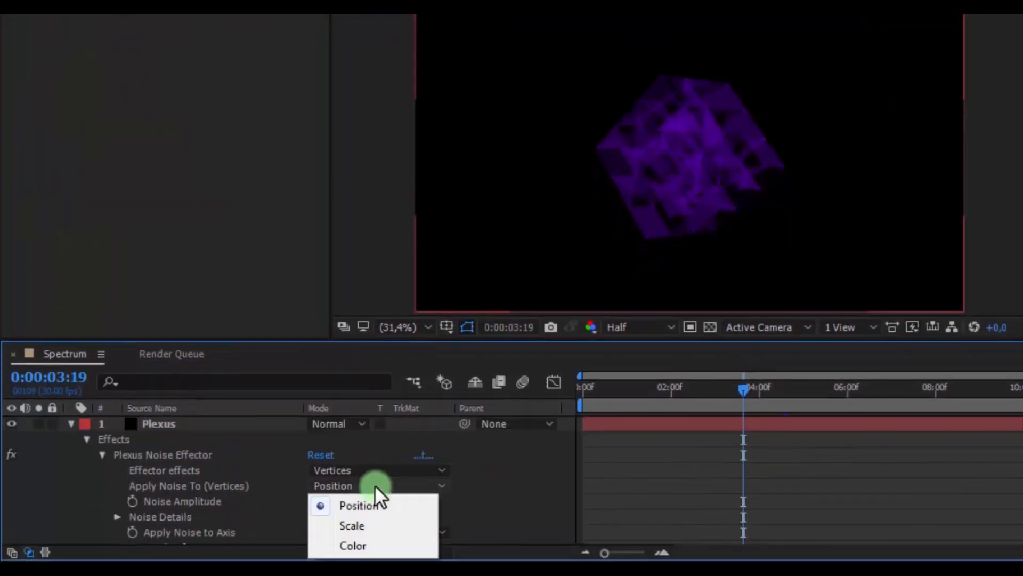
pyautogui.click(353, 544)
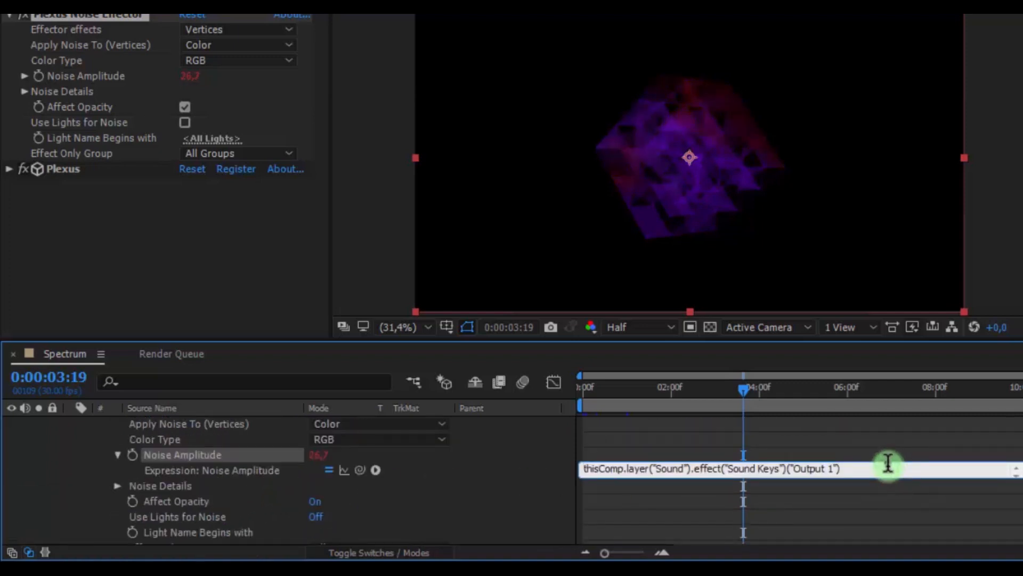
pyautogui.write('*30')
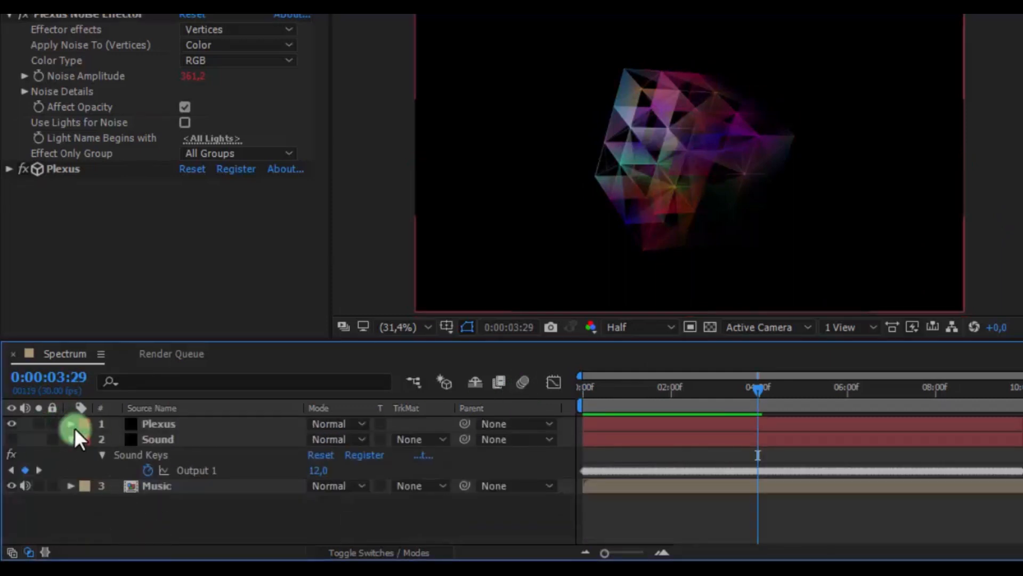
pyautogui.click(158, 423)
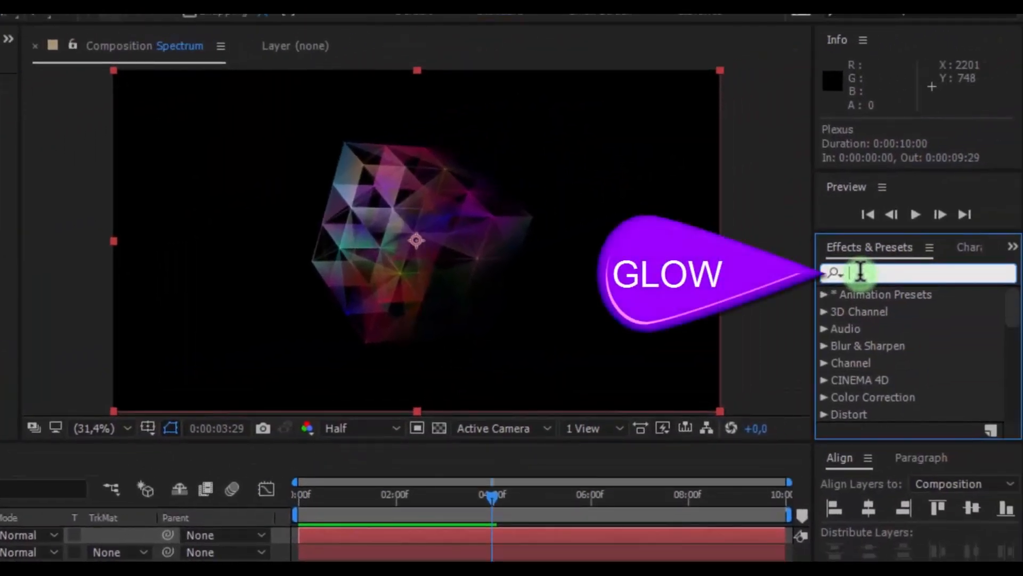
# - Apply two Glow effects, the second with radius 1000 and intensity 2, and duplicate the layer
pyautogui.write('glow')
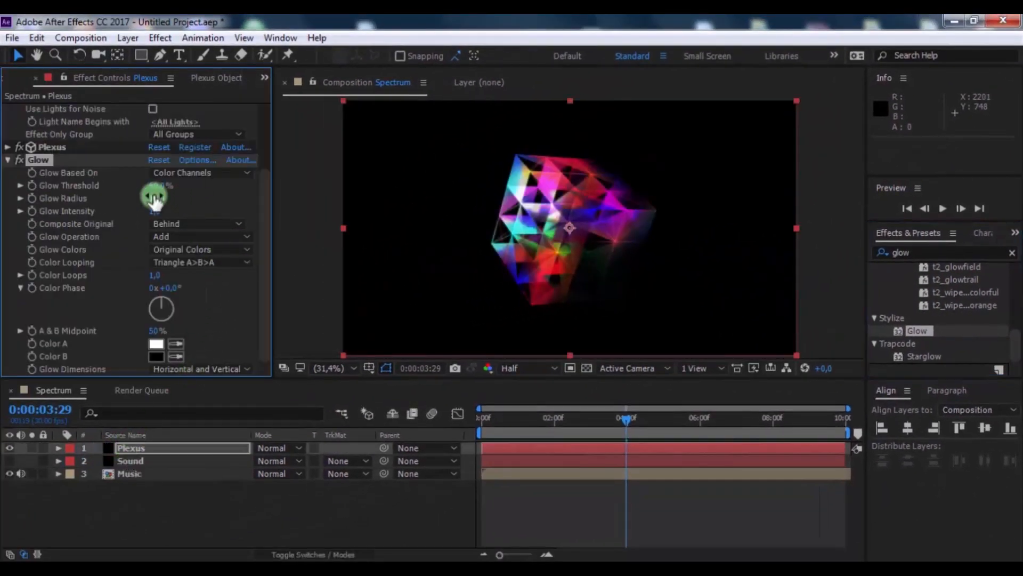
pyautogui.moveTo(154, 198); pyautogui.dragTo(225, 198)
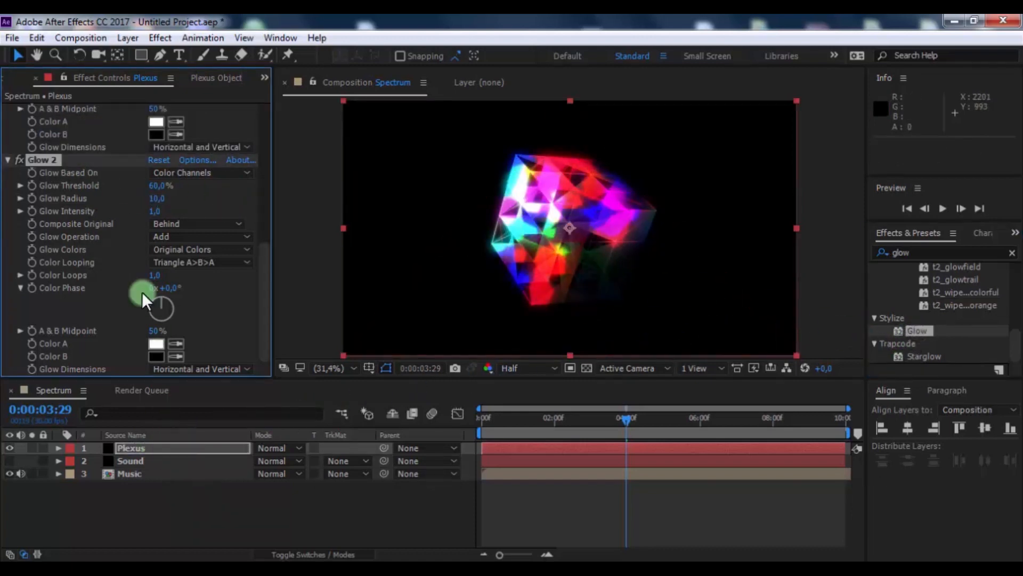
pyautogui.click(157, 198)
pyautogui.write('1000')
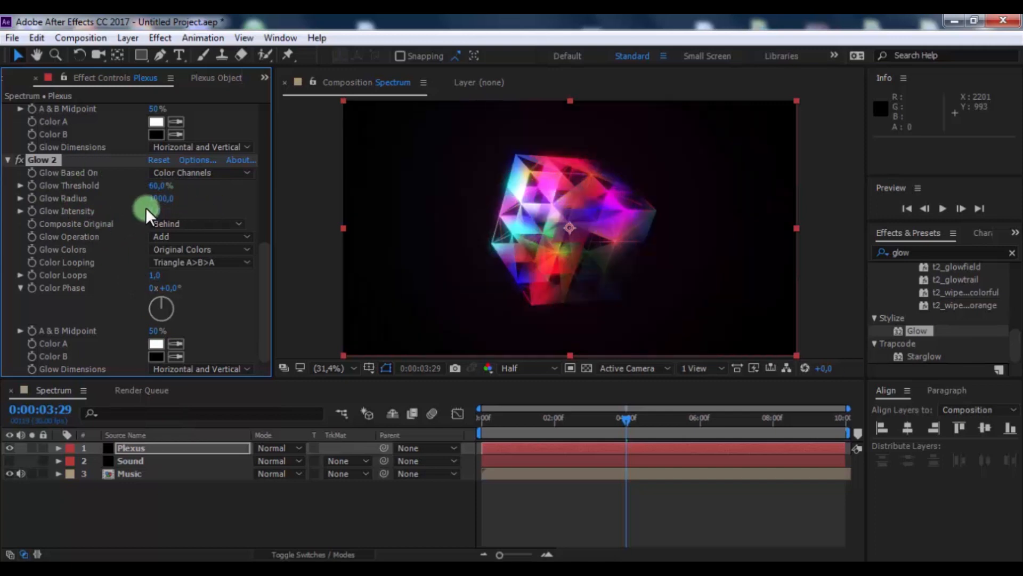
pyautogui.moveTo(148, 212); pyautogui.dragTo(198, 212)
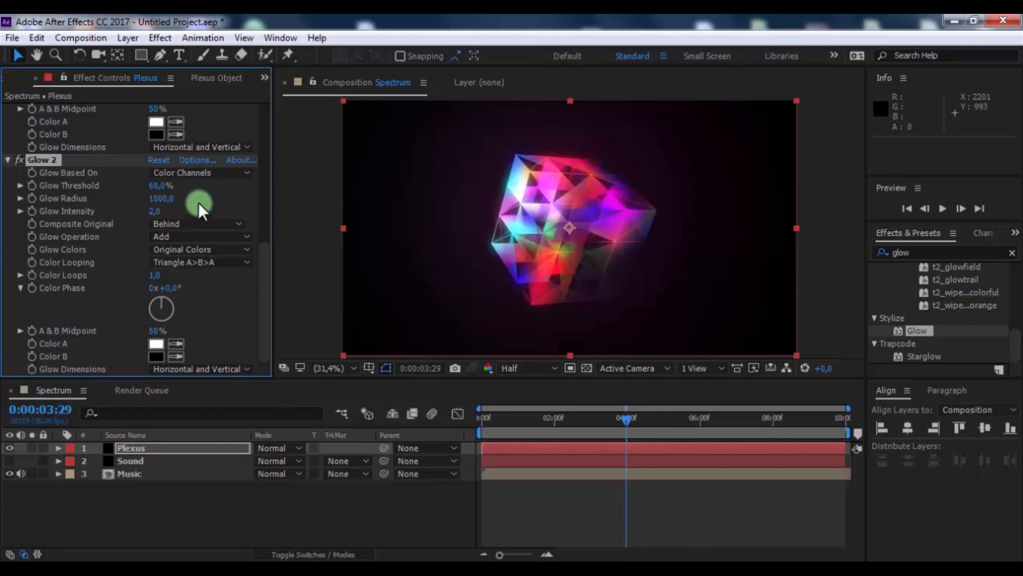
pyautogui.click(131, 447)
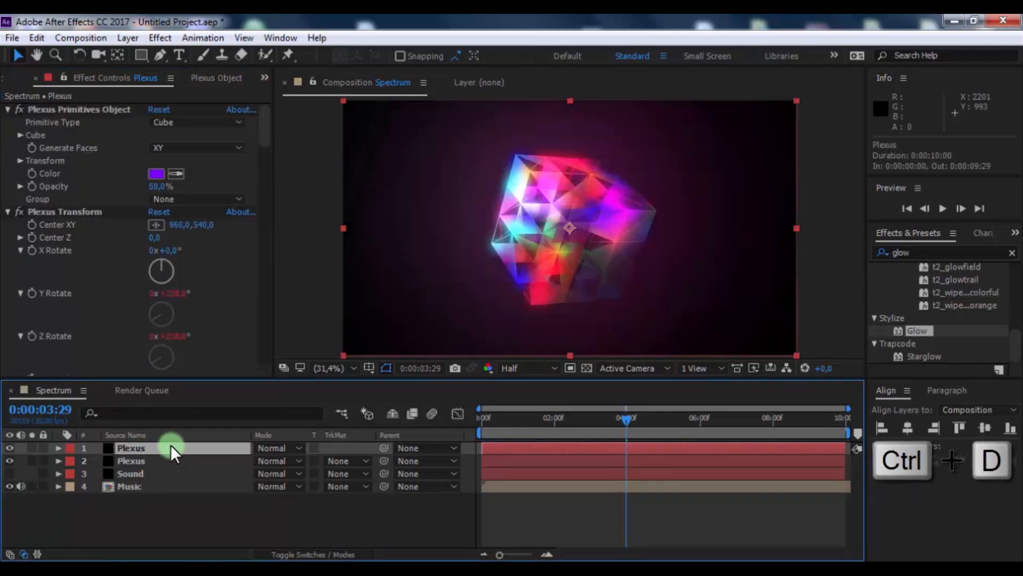
# - Set the top Plexus copy's blending mode to Screen
pyautogui.scroll(-3)
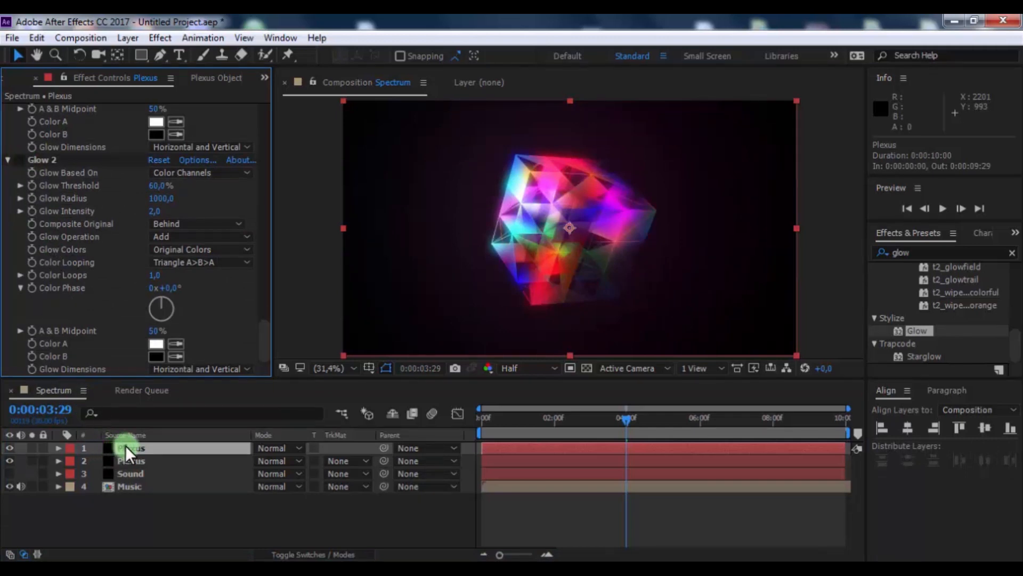
pyautogui.click(280, 448)
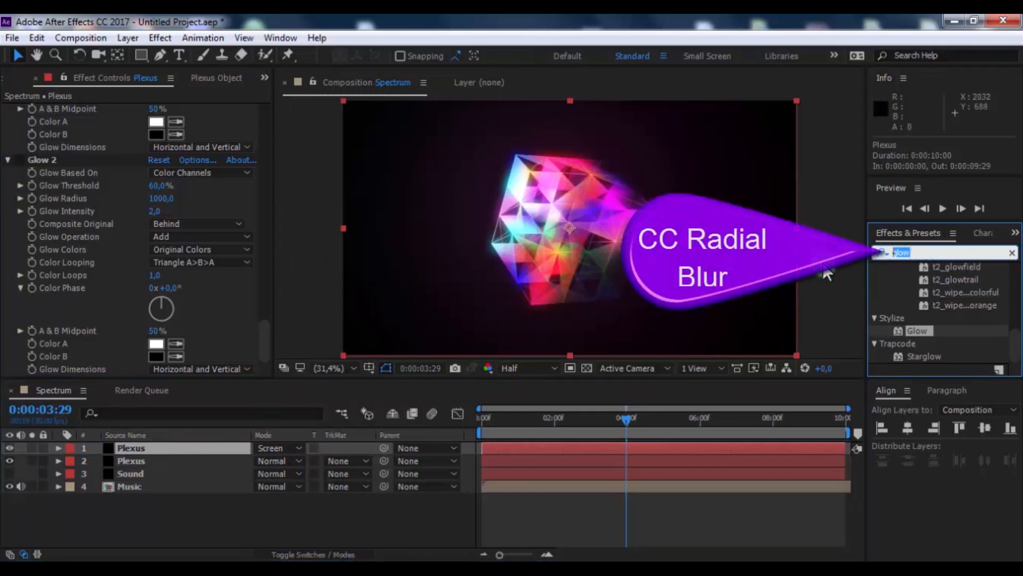
# - Apply CC Radial Blur to the top Plexus layer, set to Fading Zoom, amount 250
pyautogui.write('radial')
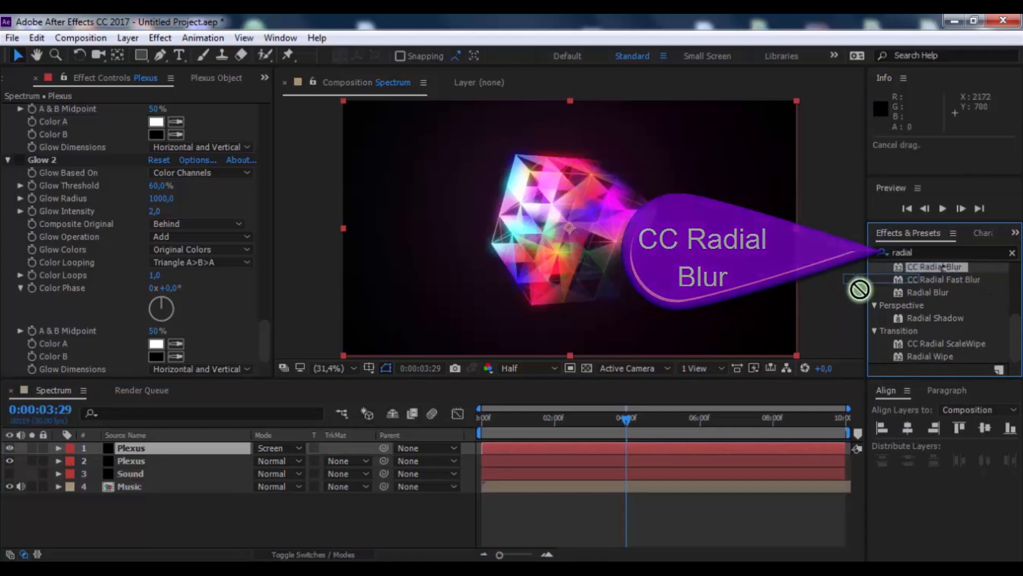
pyautogui.moveTo(936, 267); pyautogui.dragTo(157, 448)
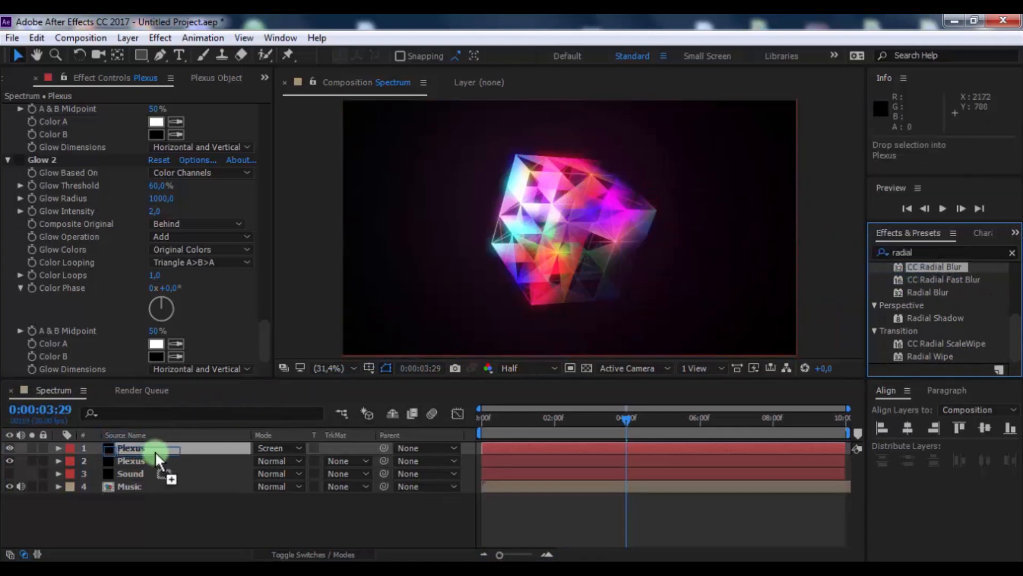
pyautogui.click(199, 330)
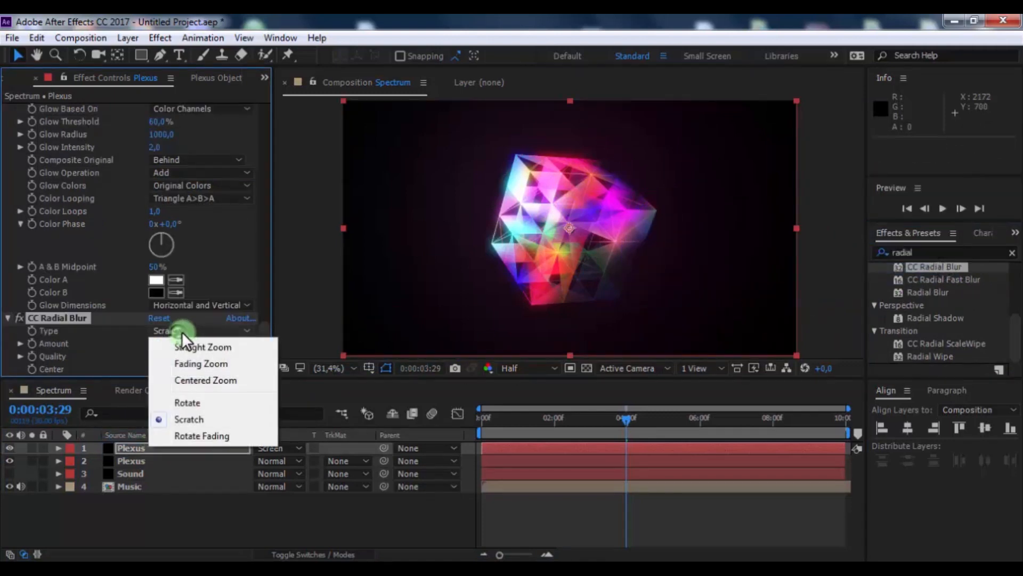
pyautogui.click(201, 364)
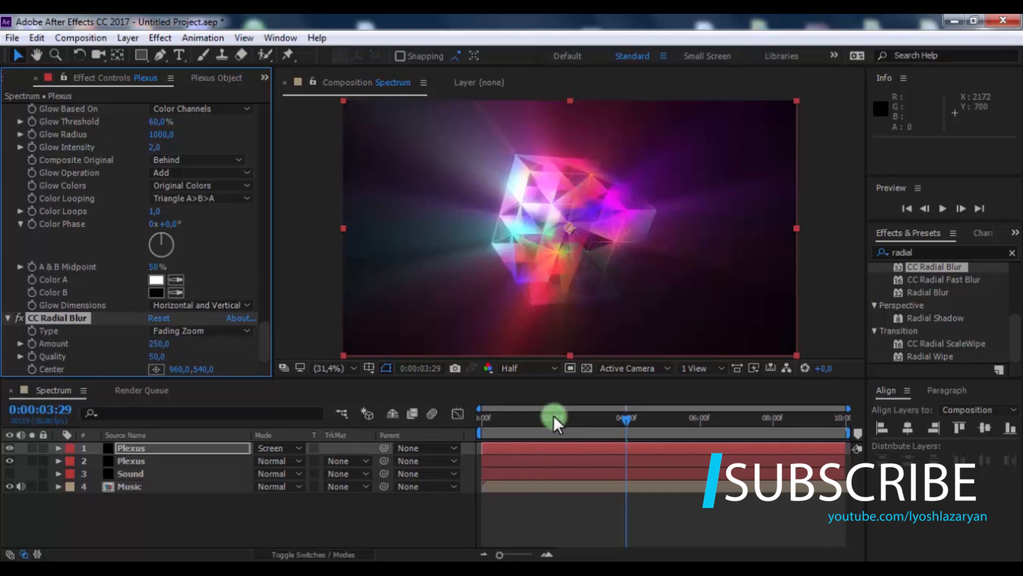
pyautogui.moveTo(558, 418); pyautogui.dragTo(553, 418)
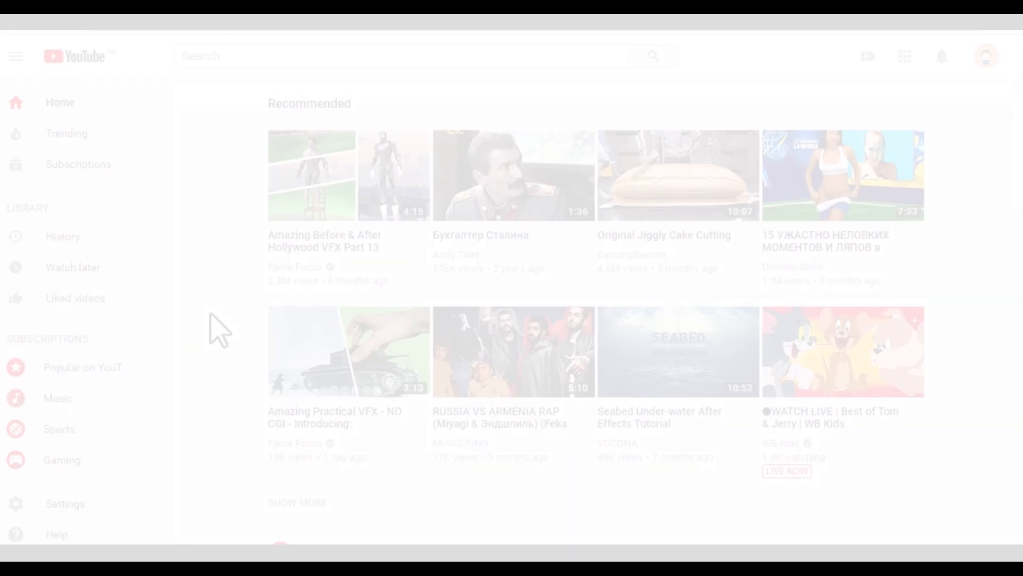
# - Search YouTube for 'lyos' and subscribe to the Lyosh Lazaryan VFX channel
pyautogui.write('lyosh lazaryan vfx')
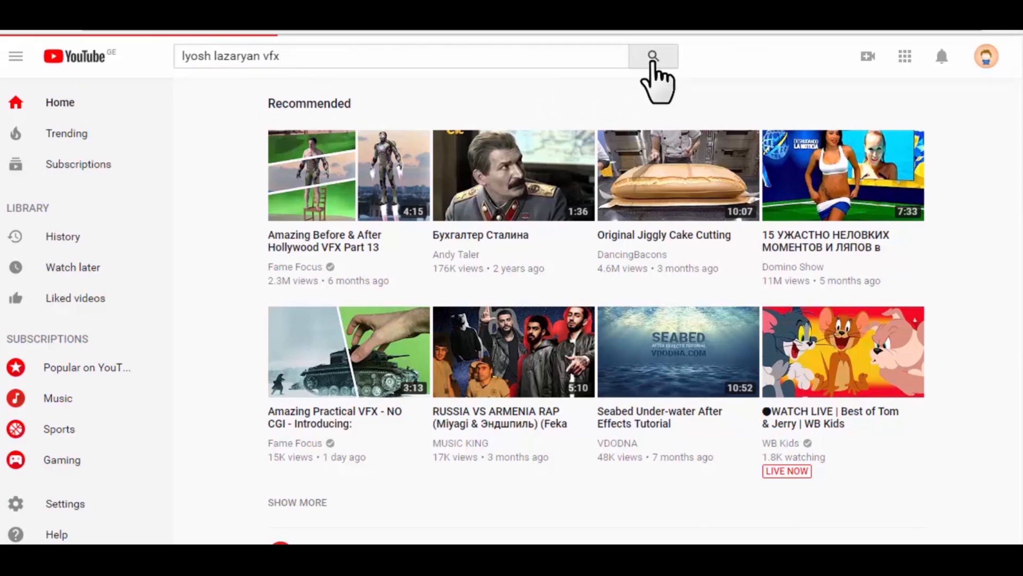
pyautogui.click(651, 55)
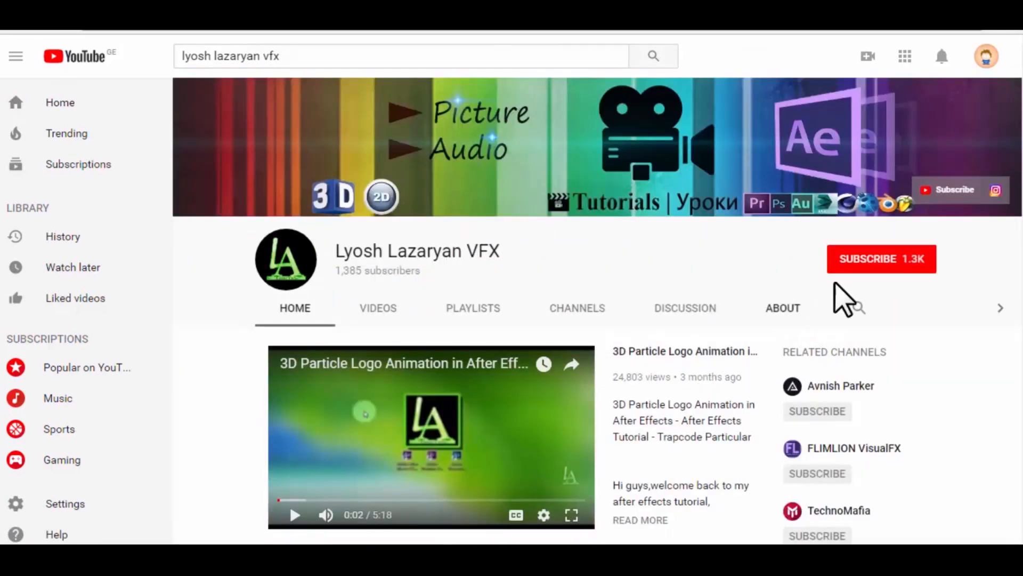
pyautogui.click(881, 259)
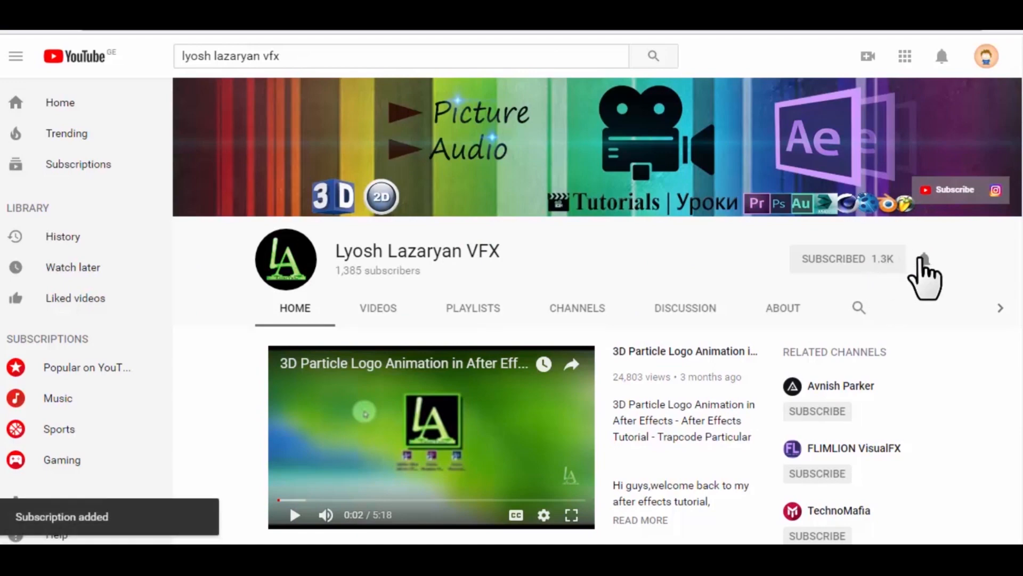